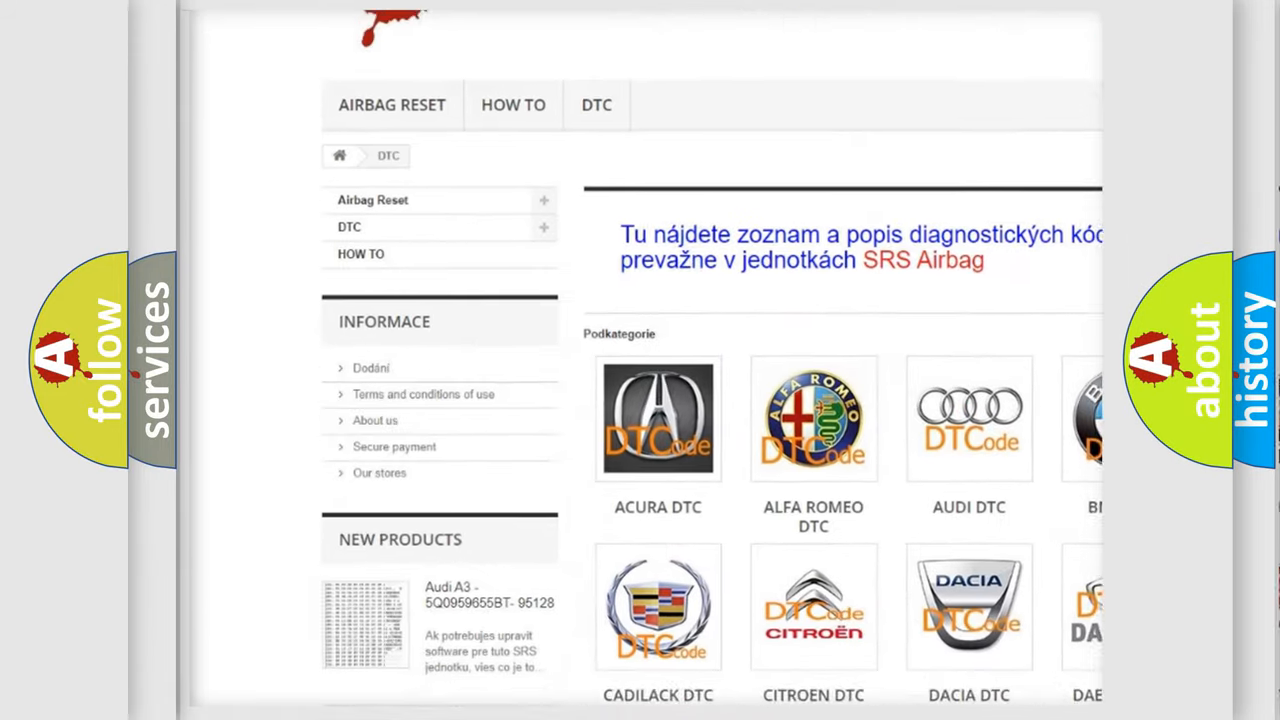
- Reveal the HEX 0308 bit-split diagram forming P0308 with the 0000–1111 conversion table
{"action": "scroll", "scroll_direction": "down", "scroll_amount": 3}
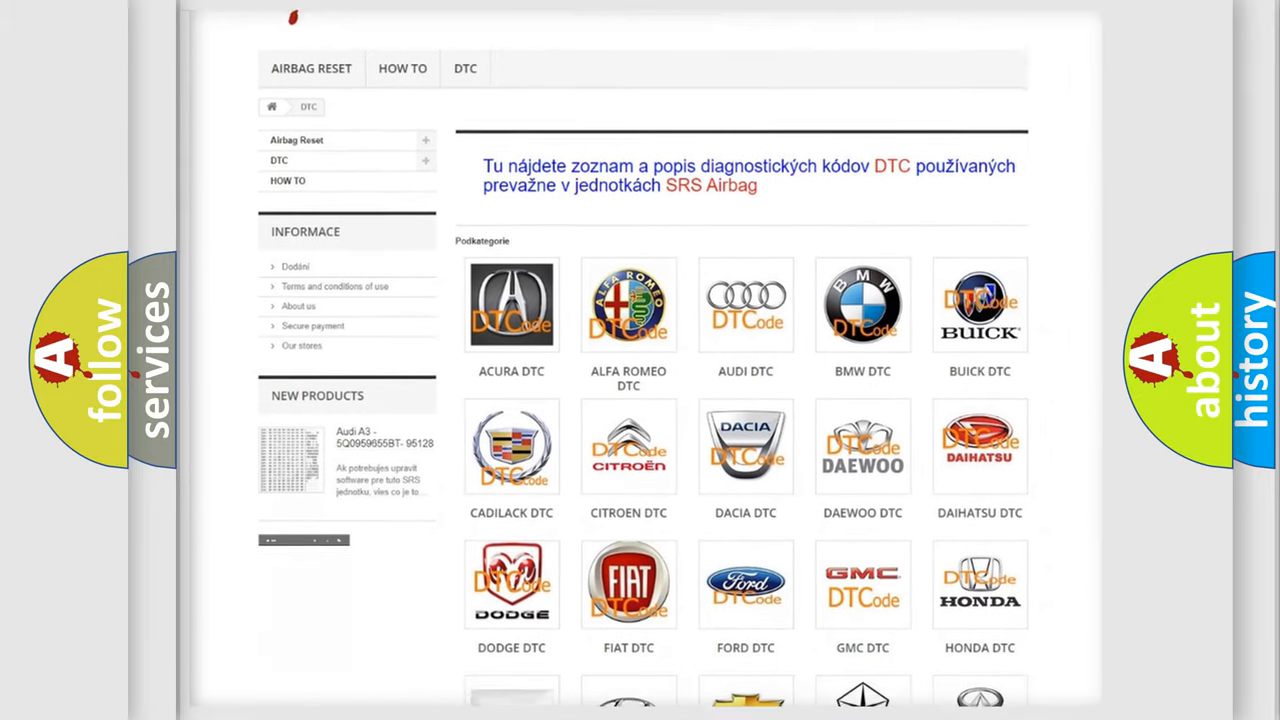
{"action": "scroll", "scroll_direction": "down", "scroll_amount": 3}
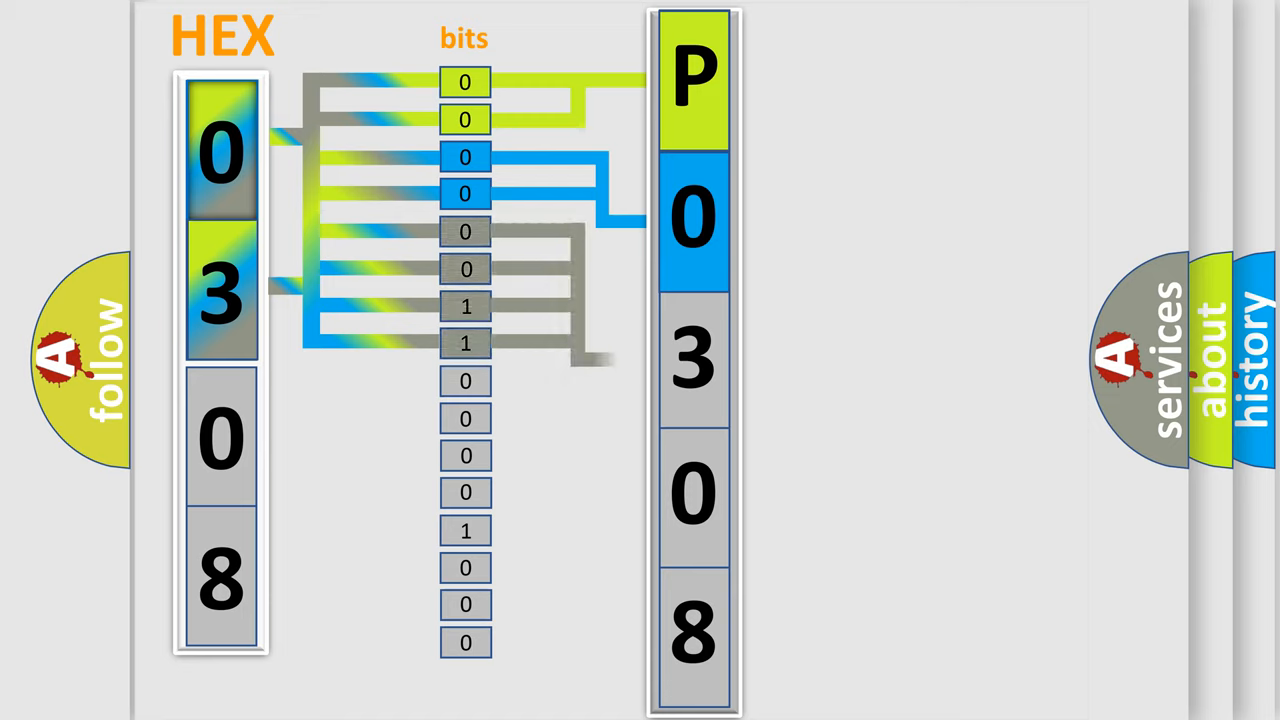
{"action": "left_click", "coordinate": [692, 358]}
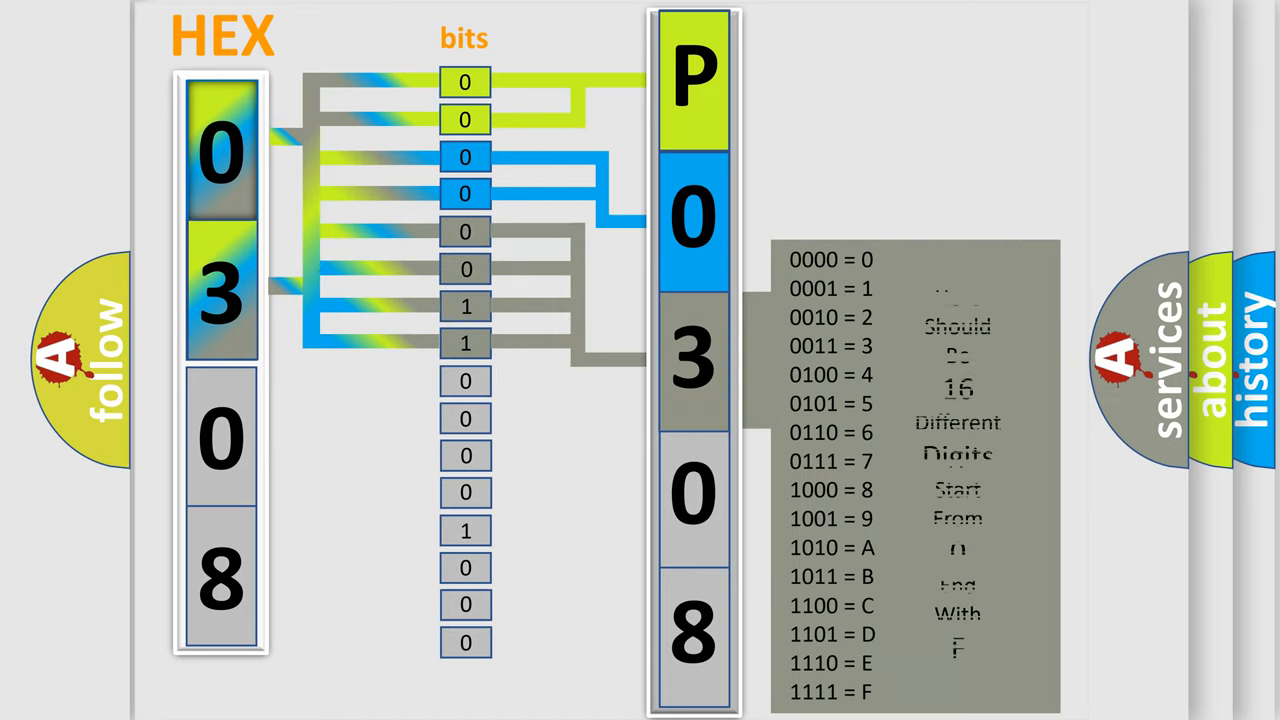